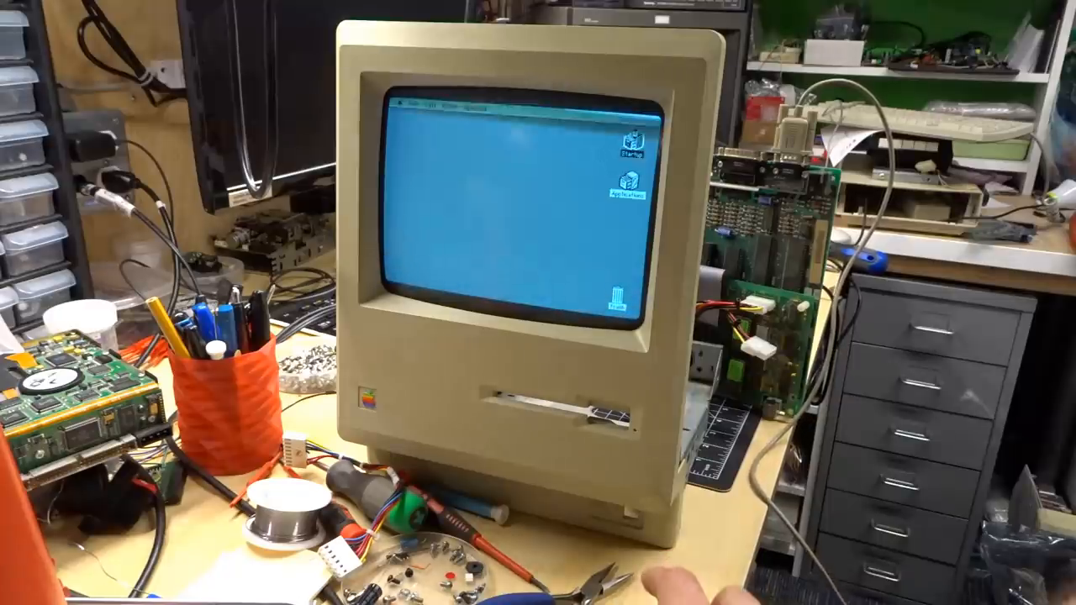
# - Open the Startup disk to list its system files and documents
pyautogui.doubleClick(629, 147)
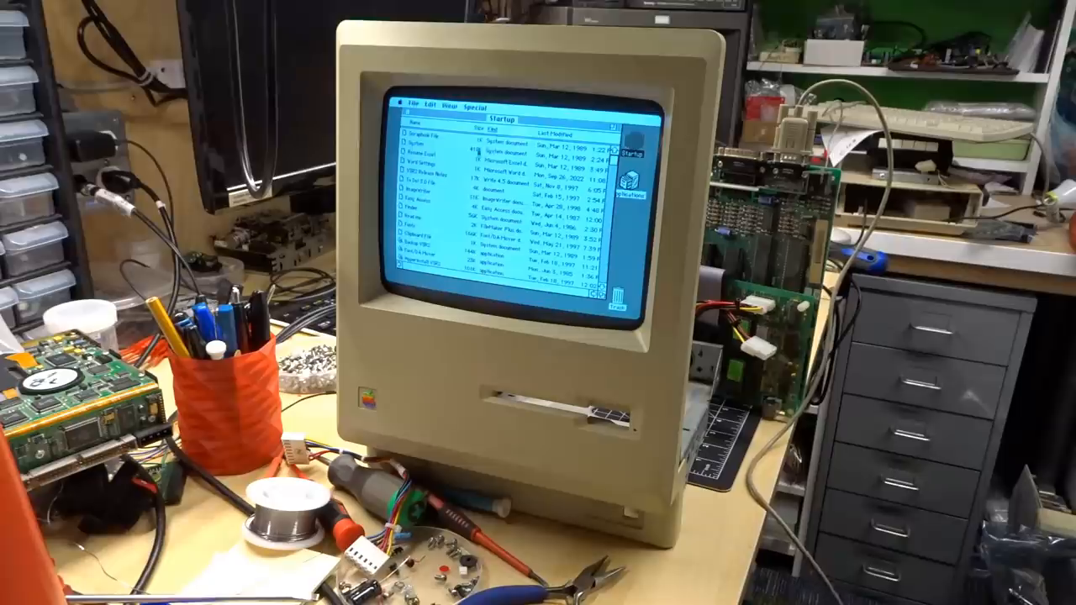
pyautogui.click(409, 101)
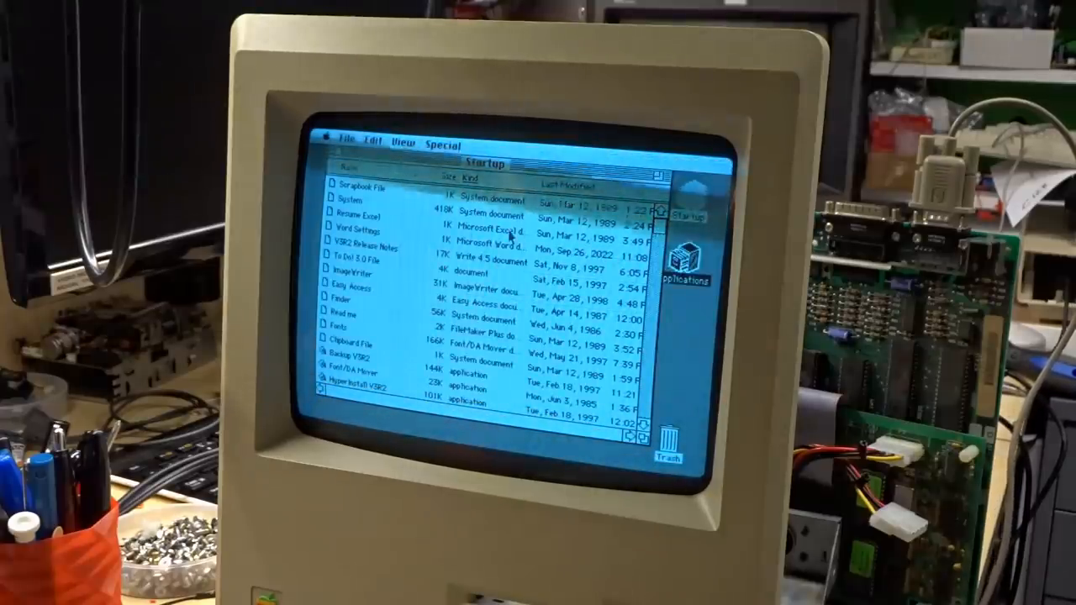
# - Close the Startup window and open the Applications disk showing Excel and Microsoft Word folders
pyautogui.click(345, 143)
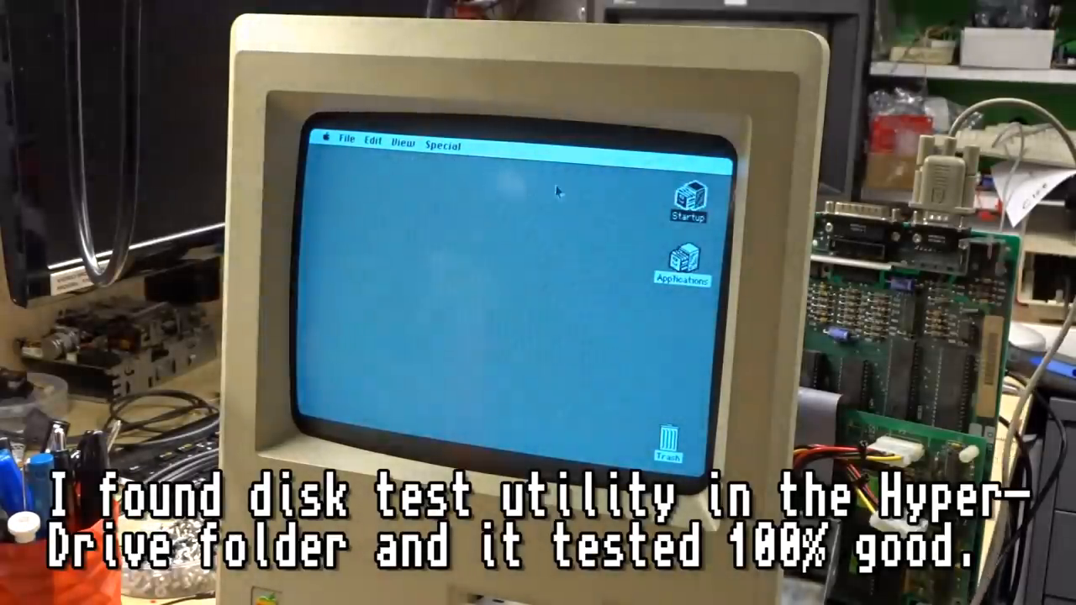
pyautogui.doubleClick(681, 260)
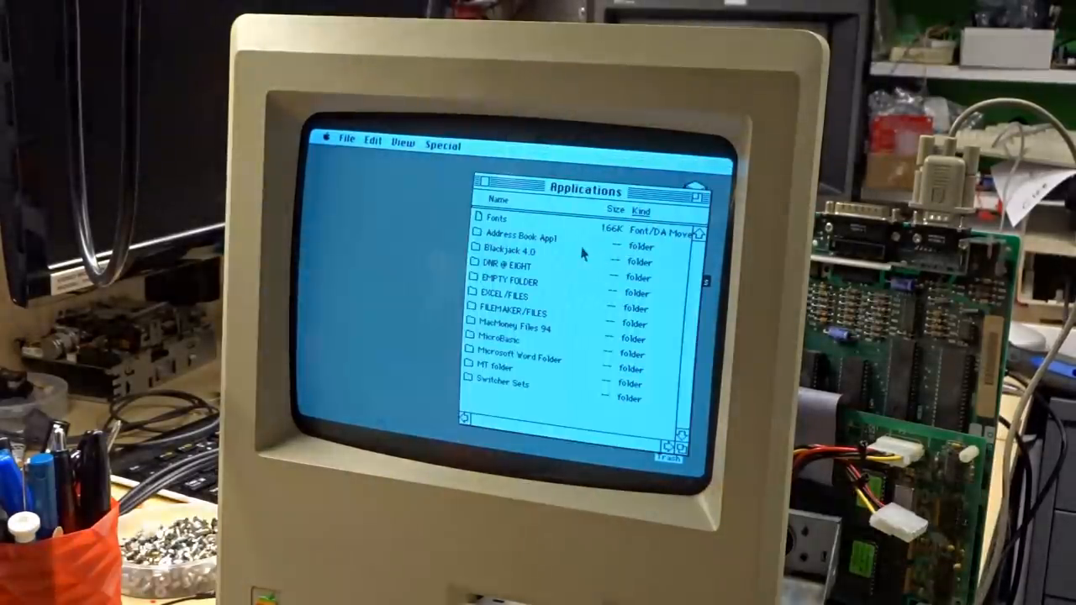